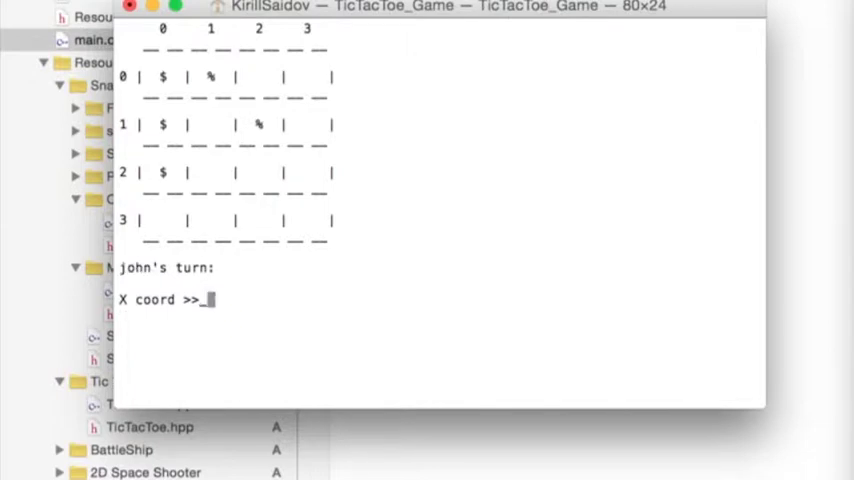
Enter 3 as the X coordinate for john's Tic Tac Toe move.
text(3)
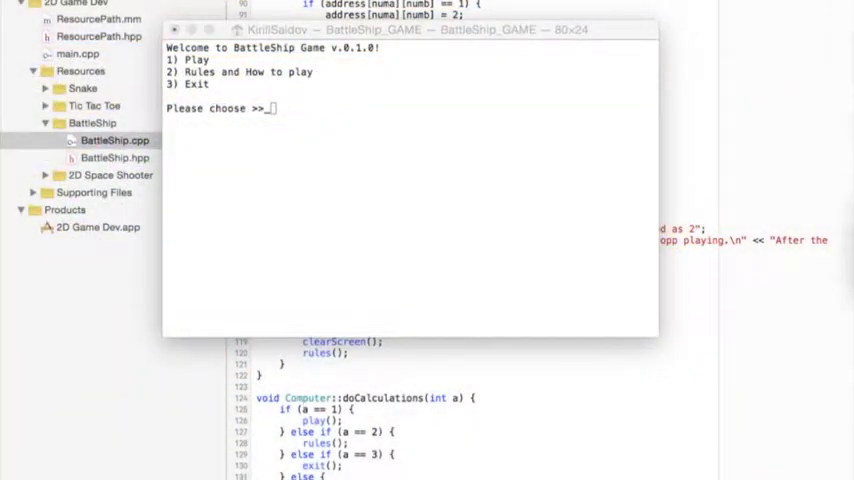
Choose option 1 (Play) from the BattleShip main menu to reach the empty 10×10 board.
click(405, 117)
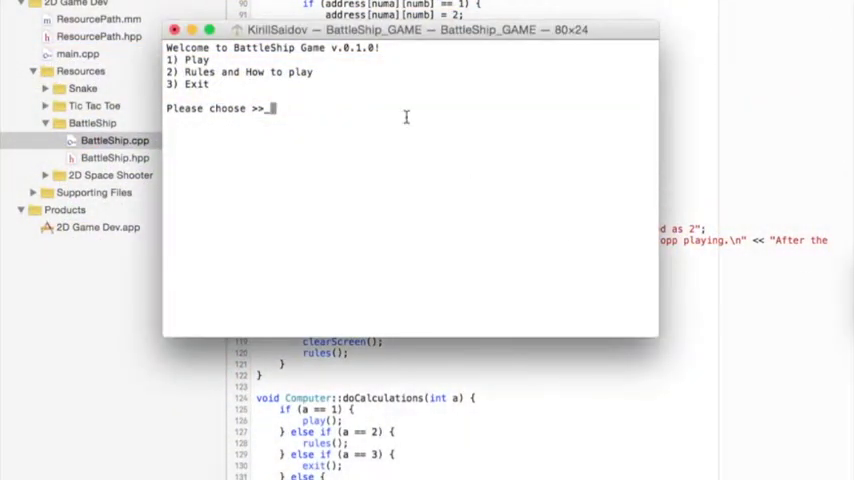
text(1)
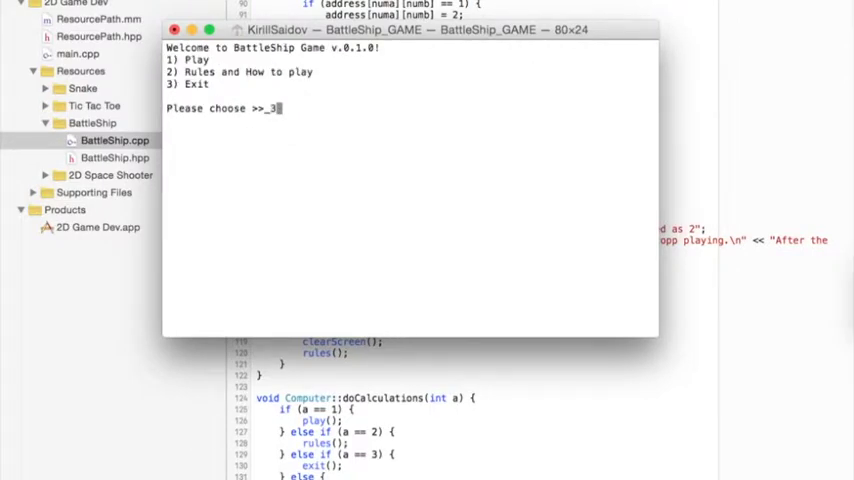
key(backspace)
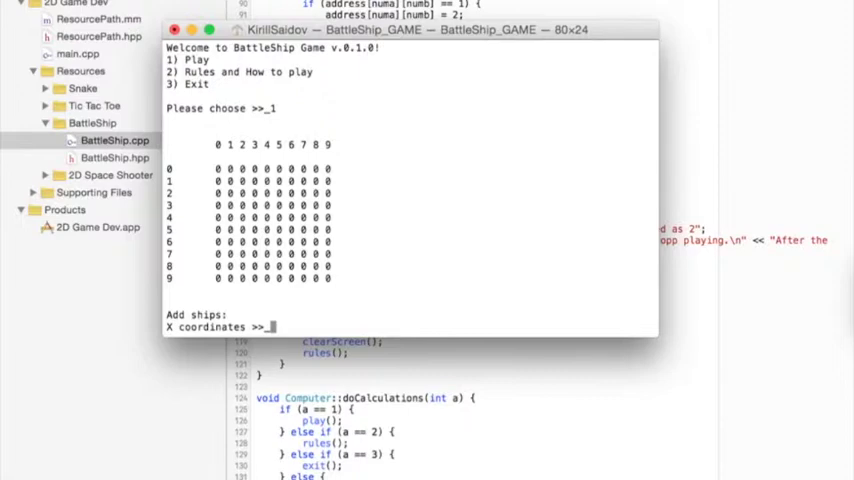
Enter ship coordinates starting at 0 to fill rows 0 and 1 of the player's board.
text(0)
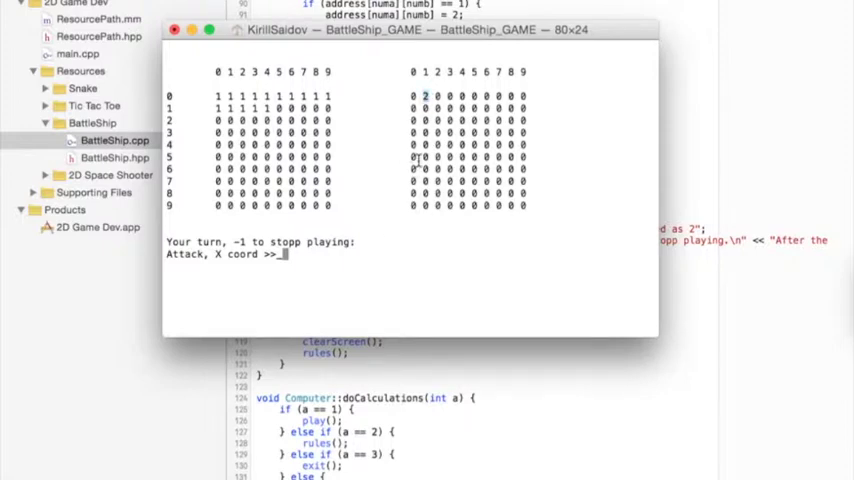
mouse_move(343, 290)
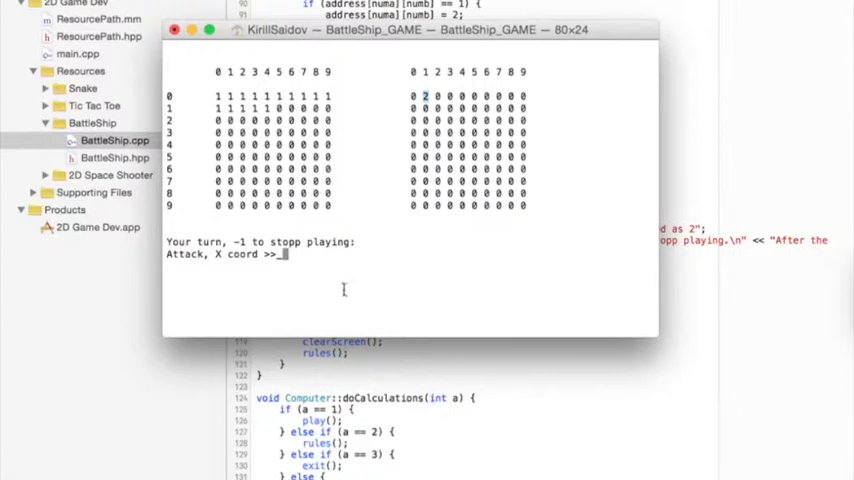
Fire shots at coordinates 0,0 and 0,1 on the computer's grid, marking hits as 2.
text(0)
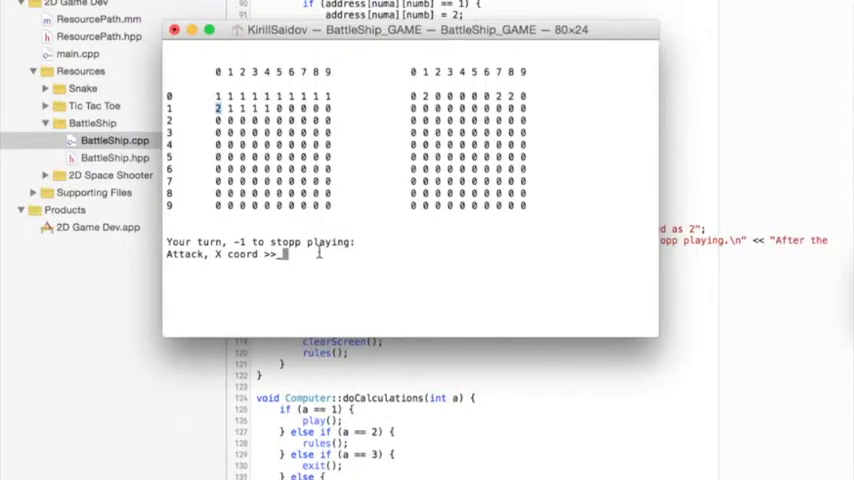
text(0)
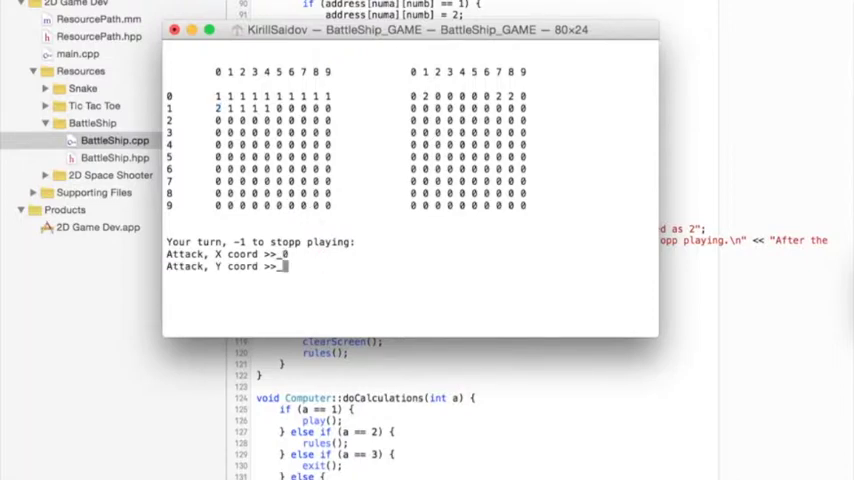
text(1)
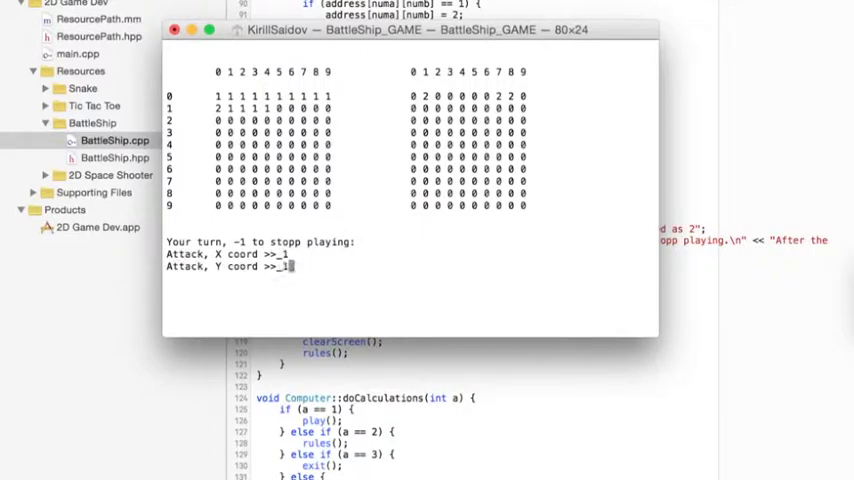
right_click(322, 105)
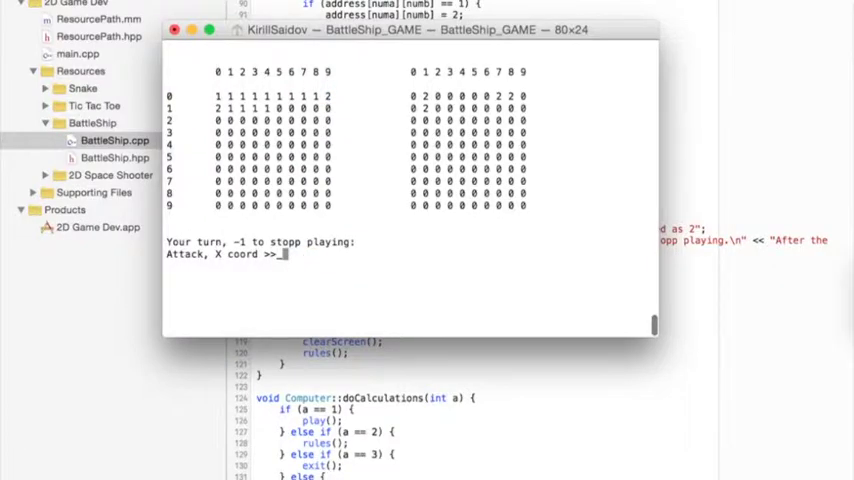
Enter -1 to end play, view scores 4 ships to 2, and return with 0.
text(-1)
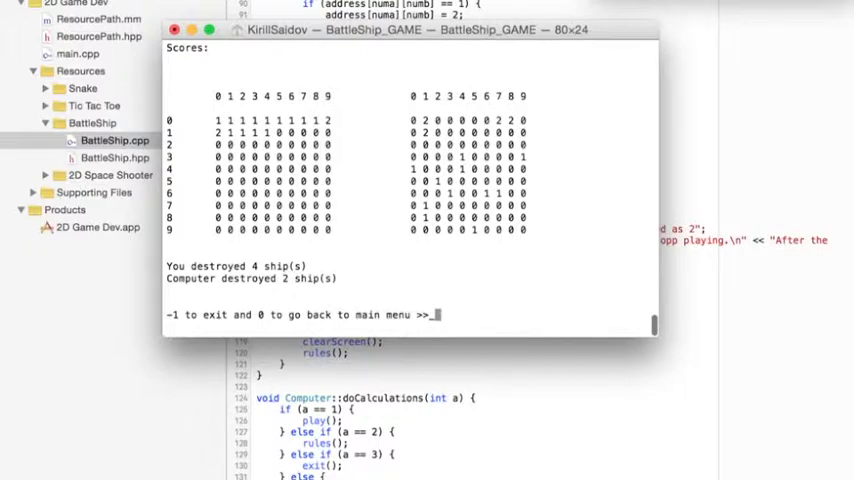
text(0)
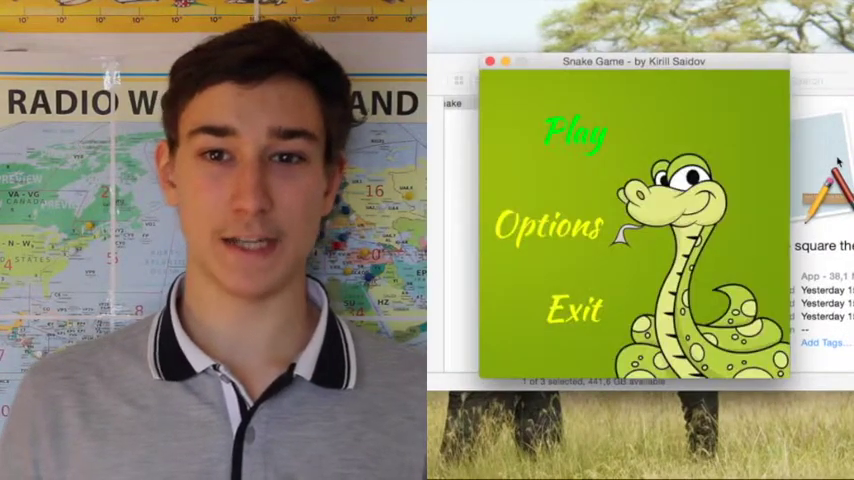
Show the Snake game's How to Play screen with movement keys and shortcuts.
click(545, 225)
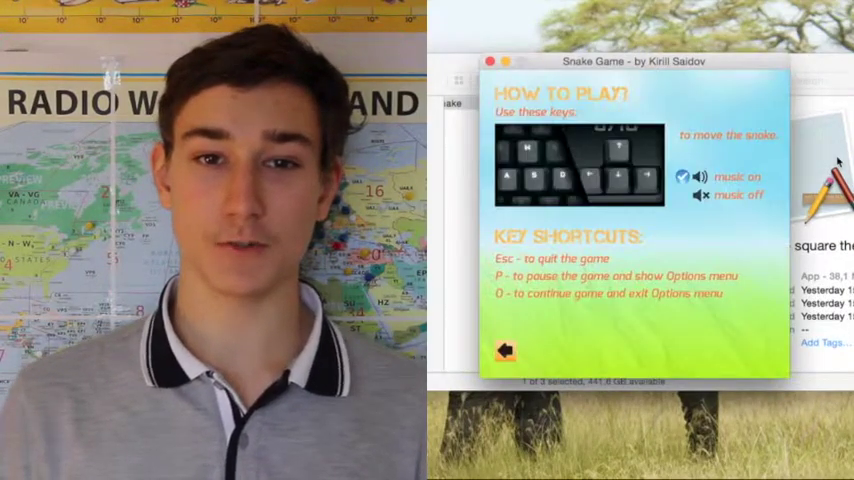